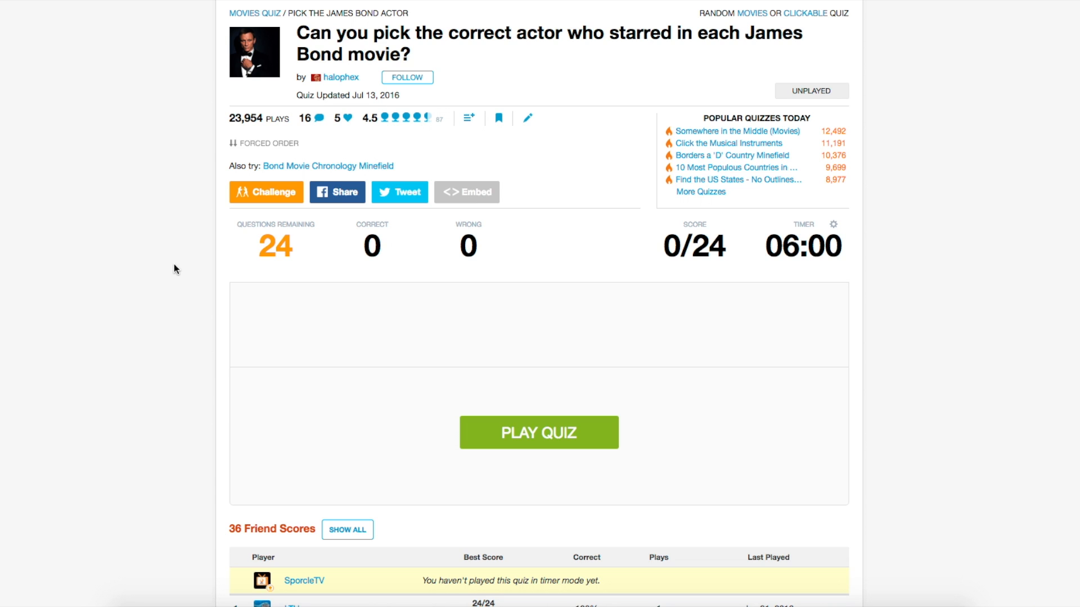
mouse_move(566, 435)
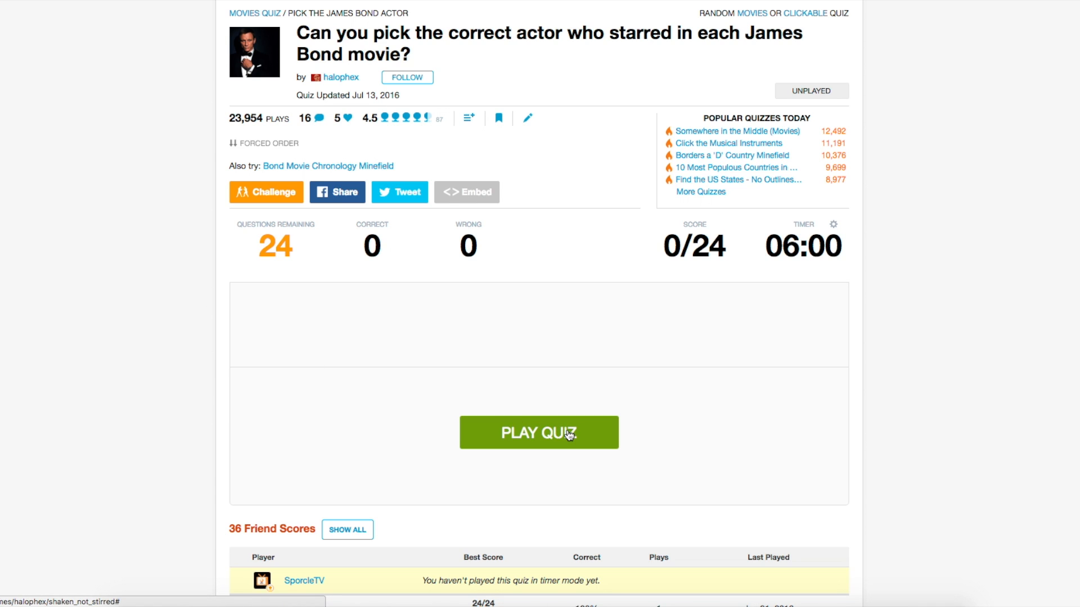
Start the Bond actor quiz and guess actors for six films, including Dr. No
left_click(539, 432)
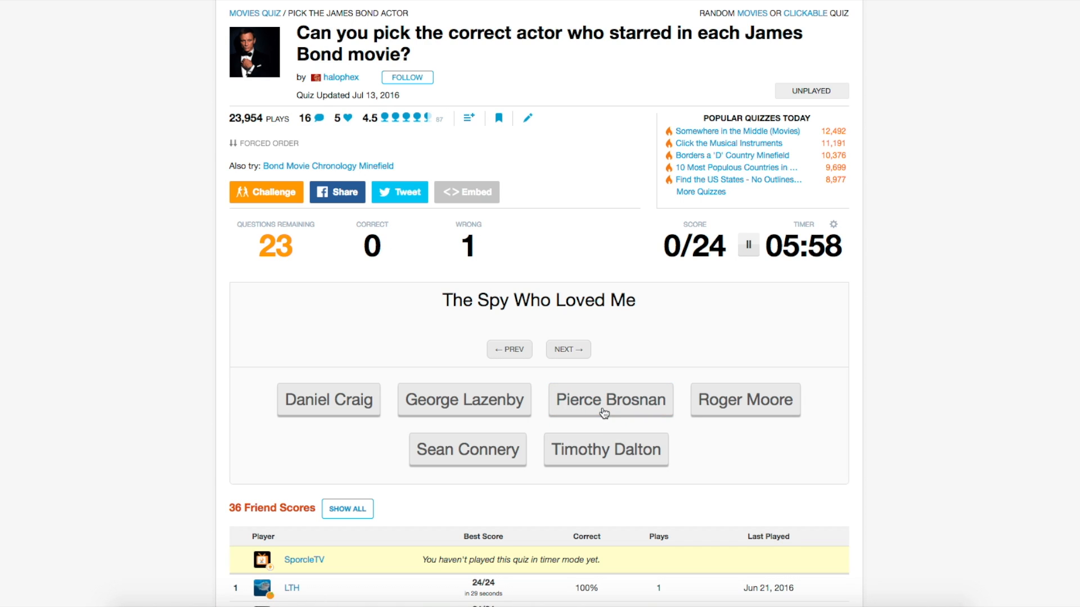
left_click(610, 399)
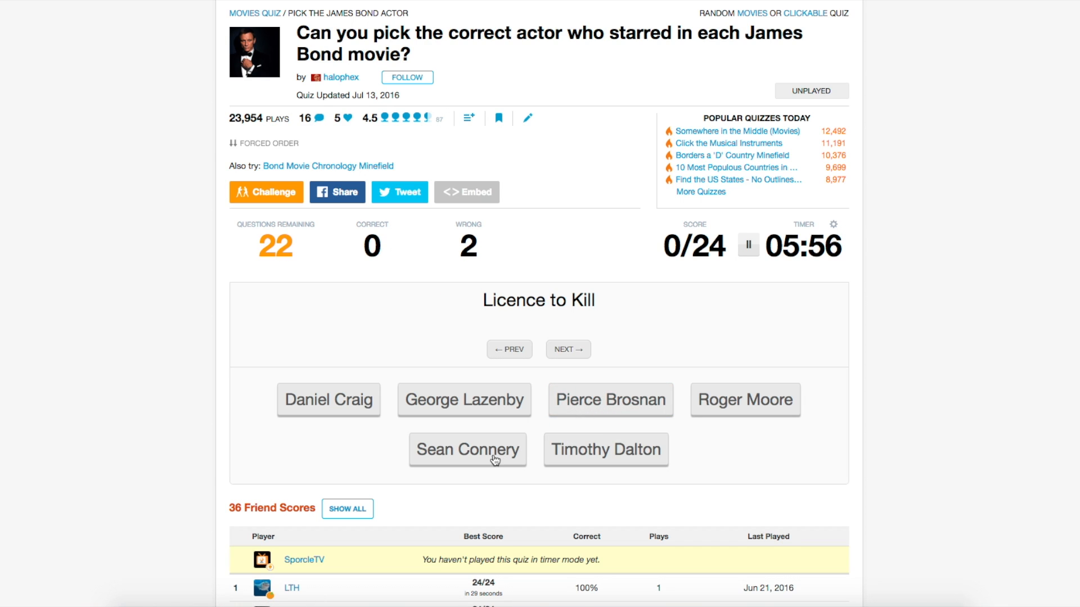
left_click(606, 450)
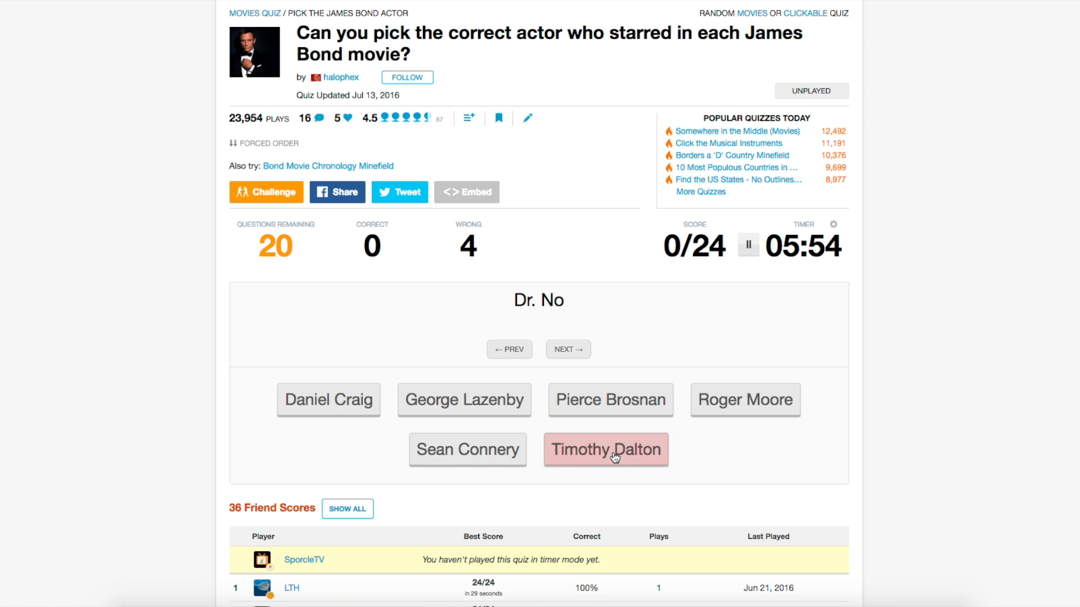
left_click(605, 450)
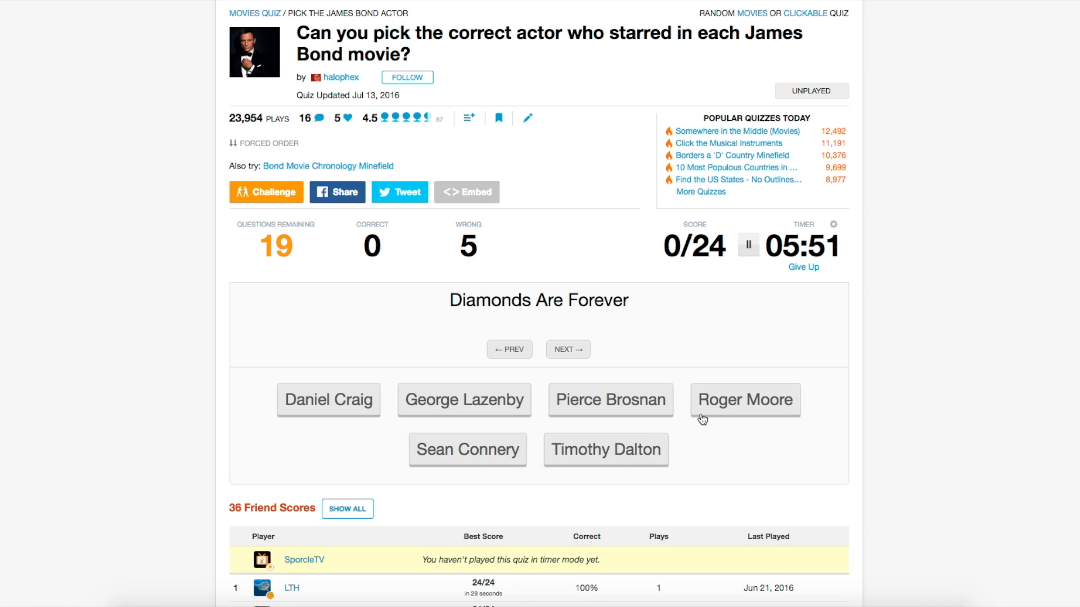
left_click(745, 399)
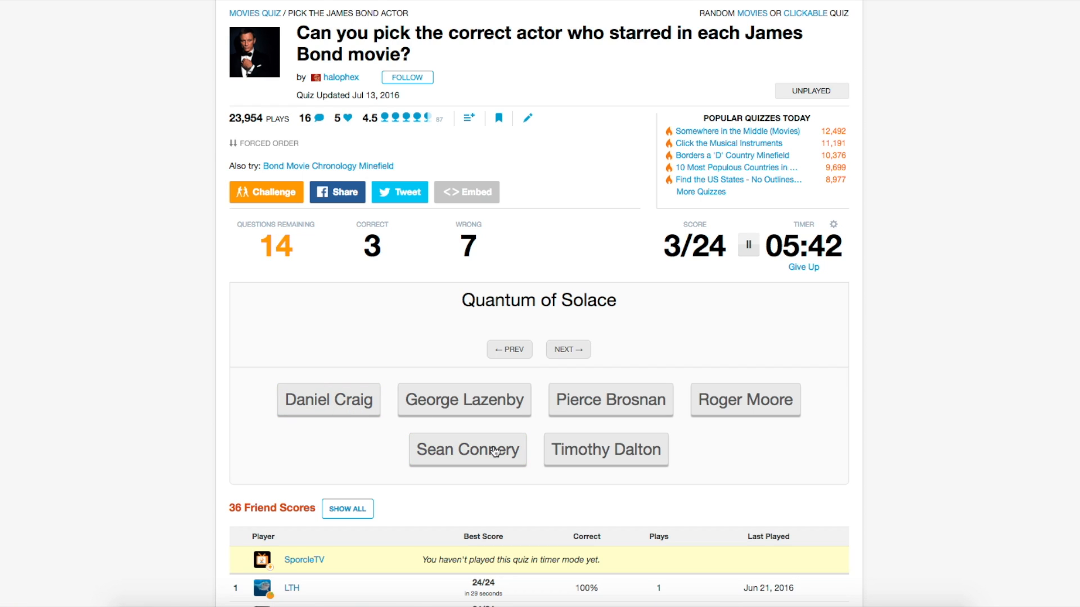
left_click(605, 449)
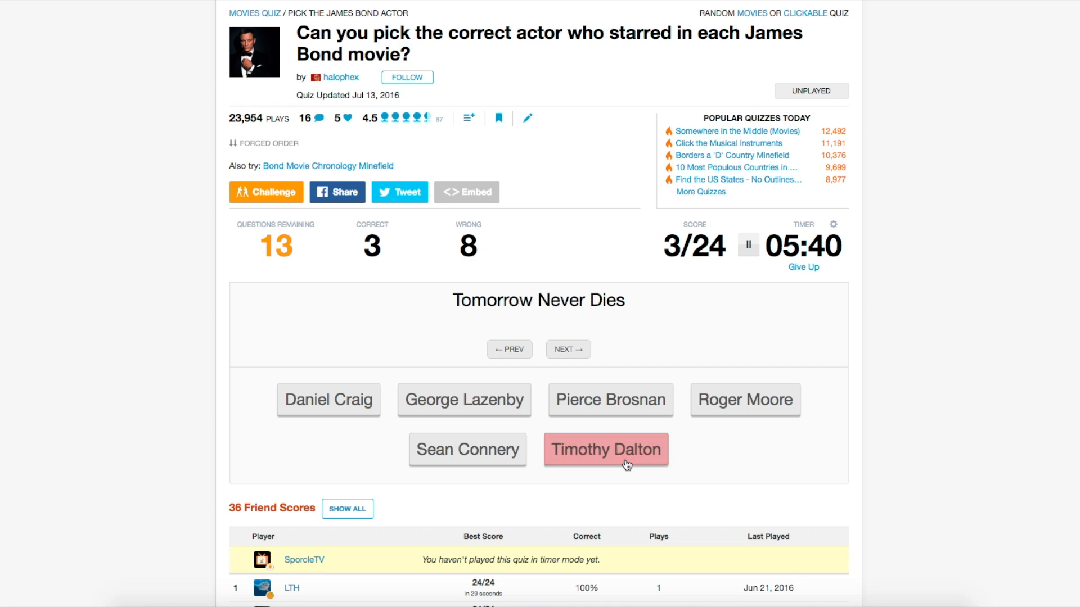
left_click(606, 450)
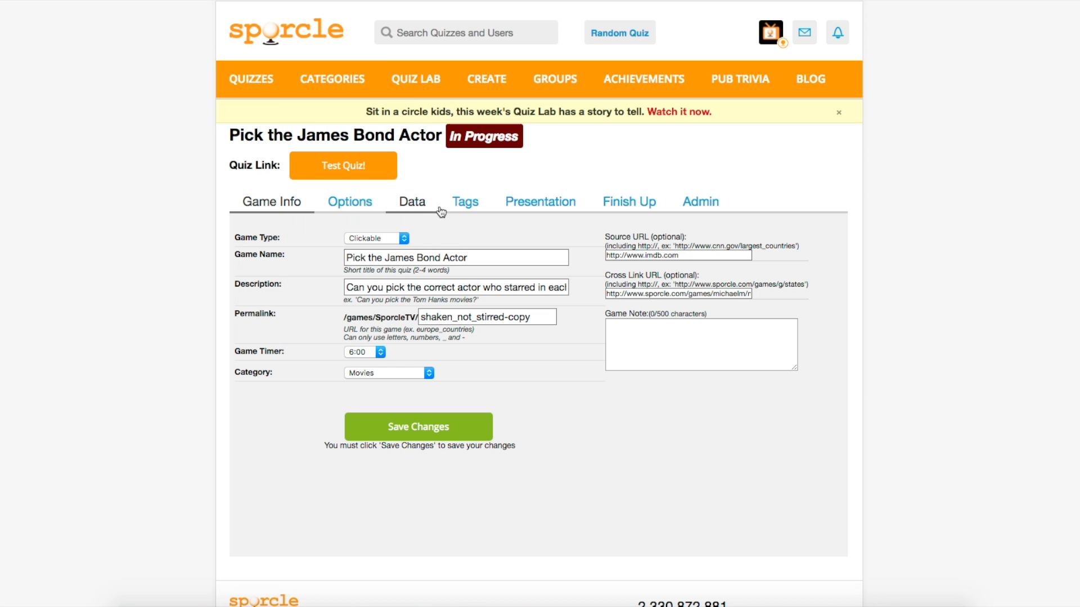
Show the Data tab listing 24 Bond film hints with their actor answers
left_click(410, 202)
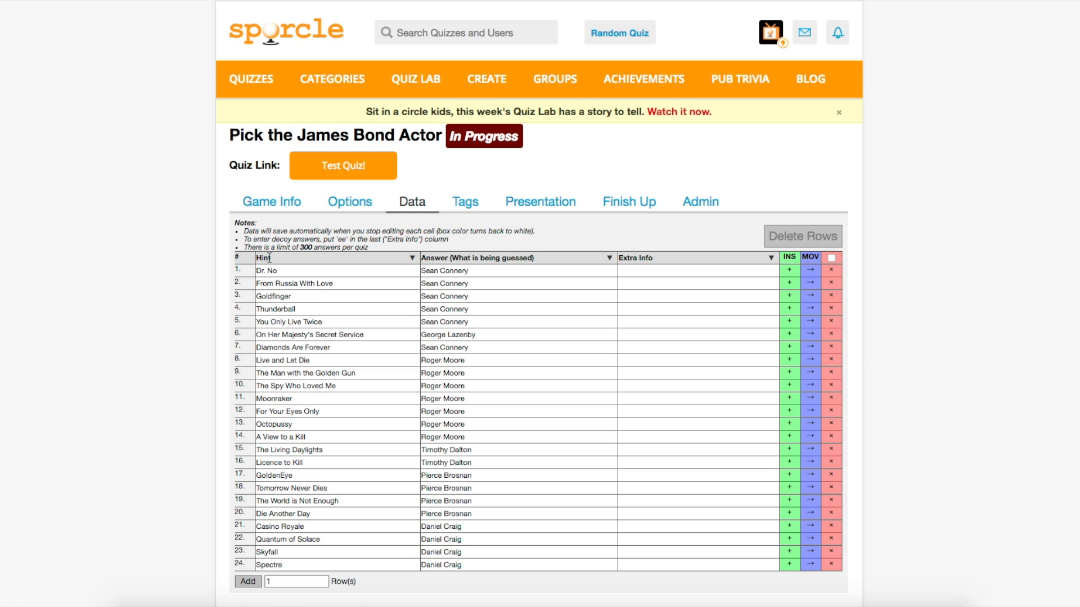
mouse_move(193, 282)
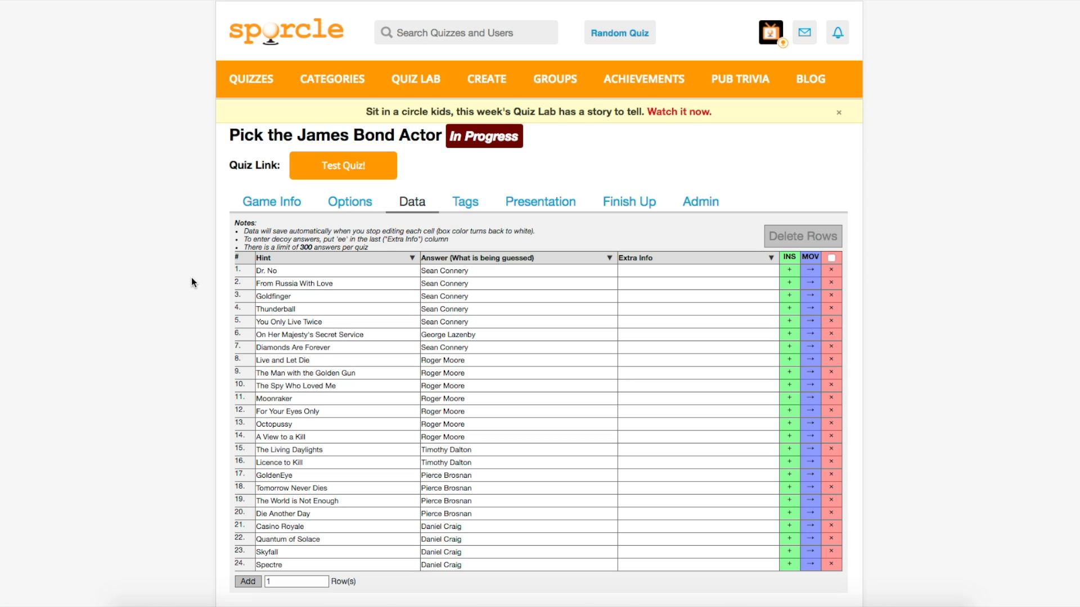
mouse_move(453, 245)
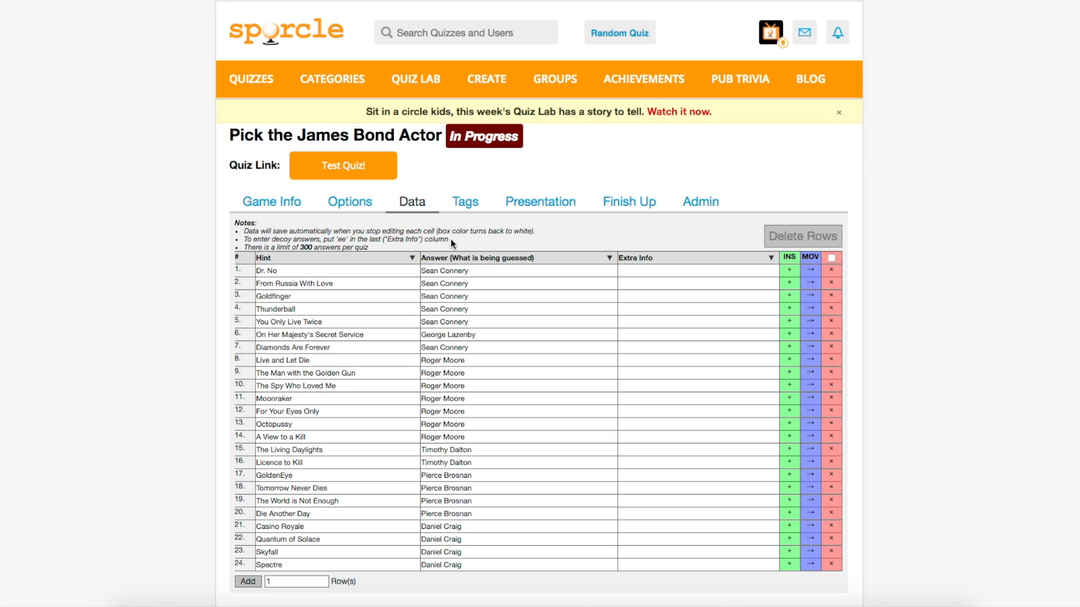
mouse_move(478, 425)
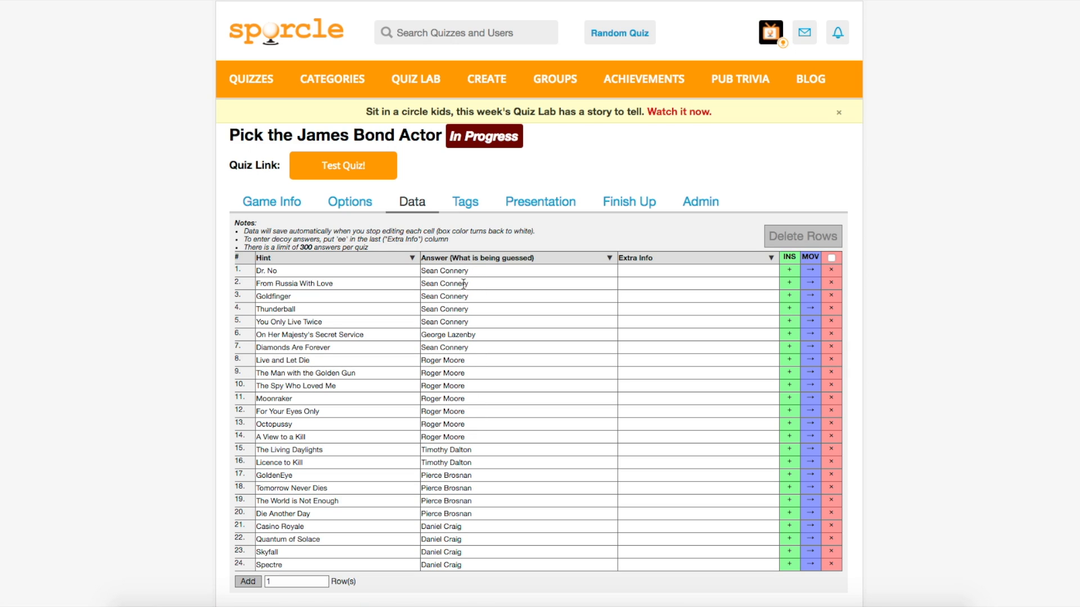
mouse_move(491, 317)
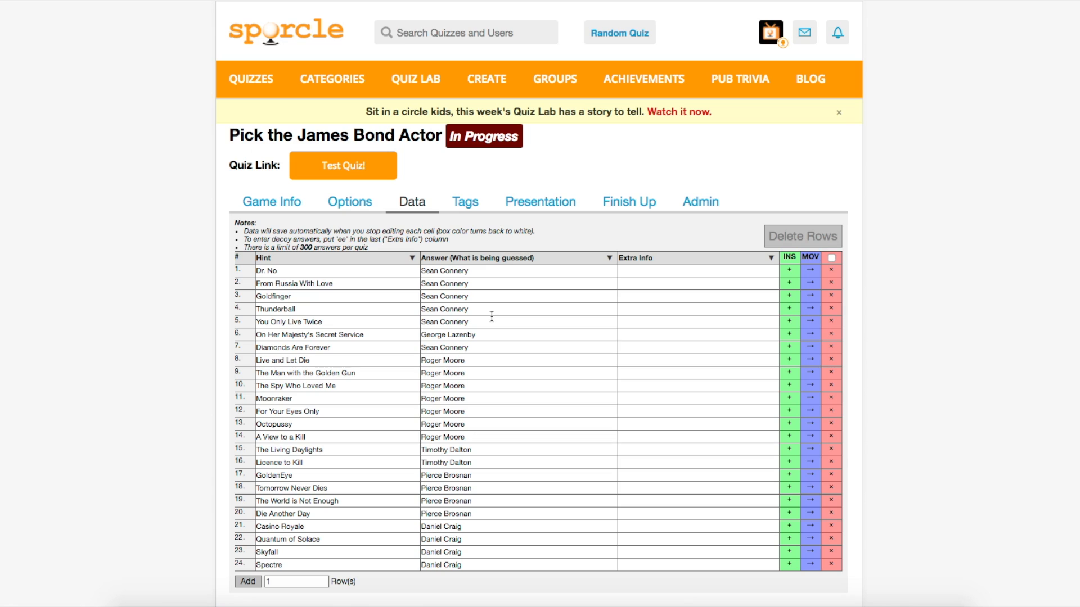
Uncheck 'Group common answers' on the Options tab and save the changes
left_click(349, 201)
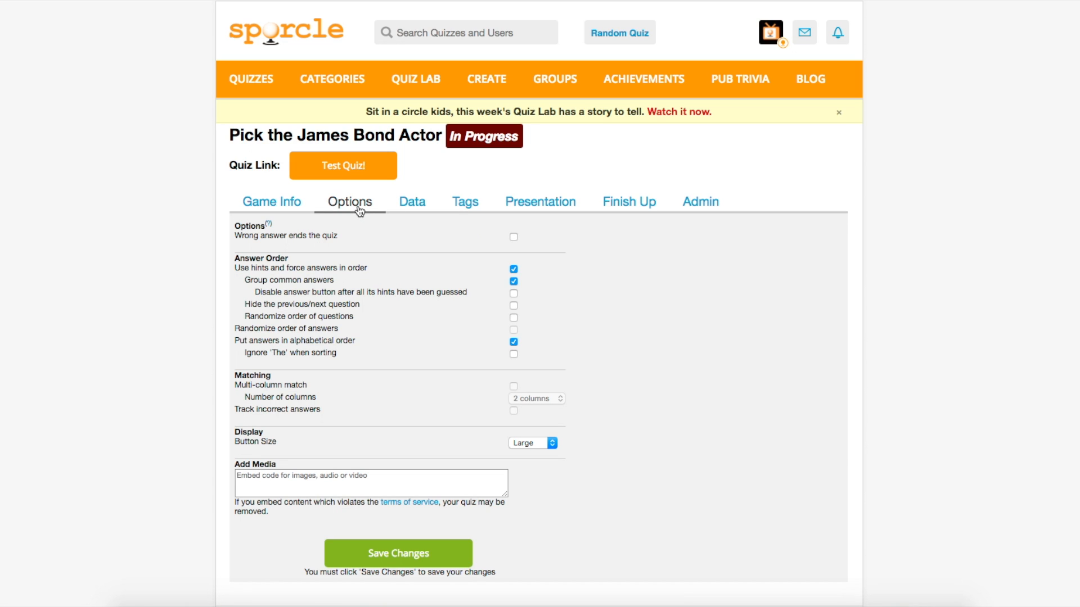
mouse_move(599, 315)
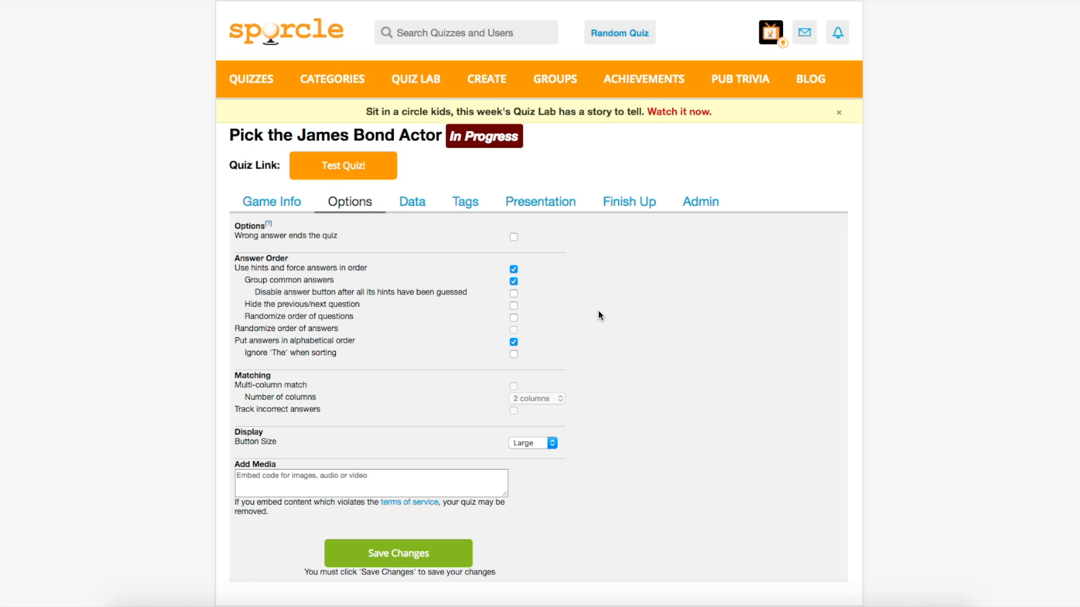
scroll("down", 3)
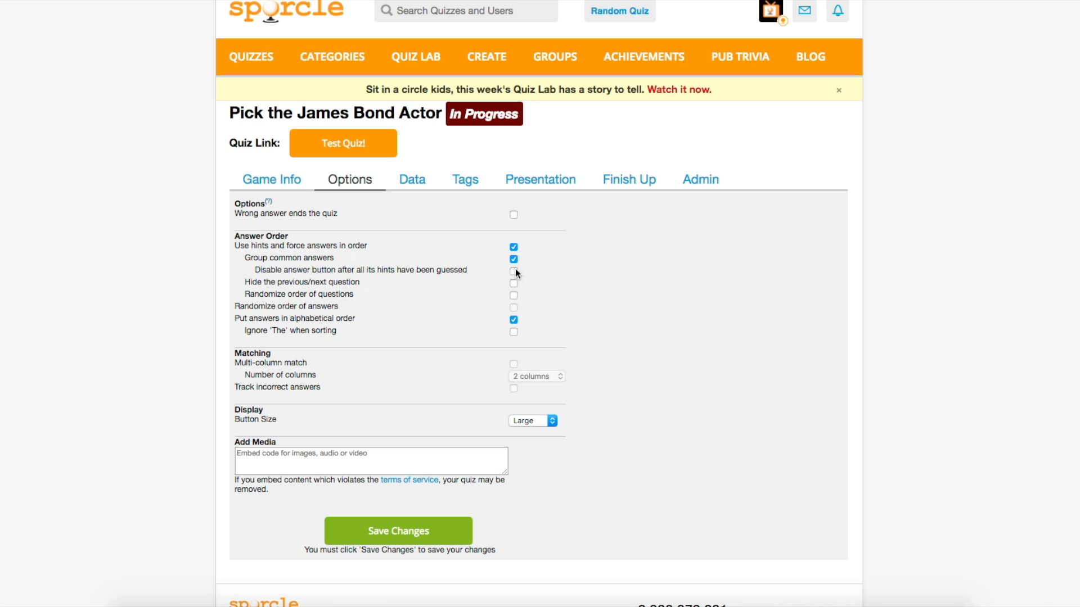
mouse_move(398, 260)
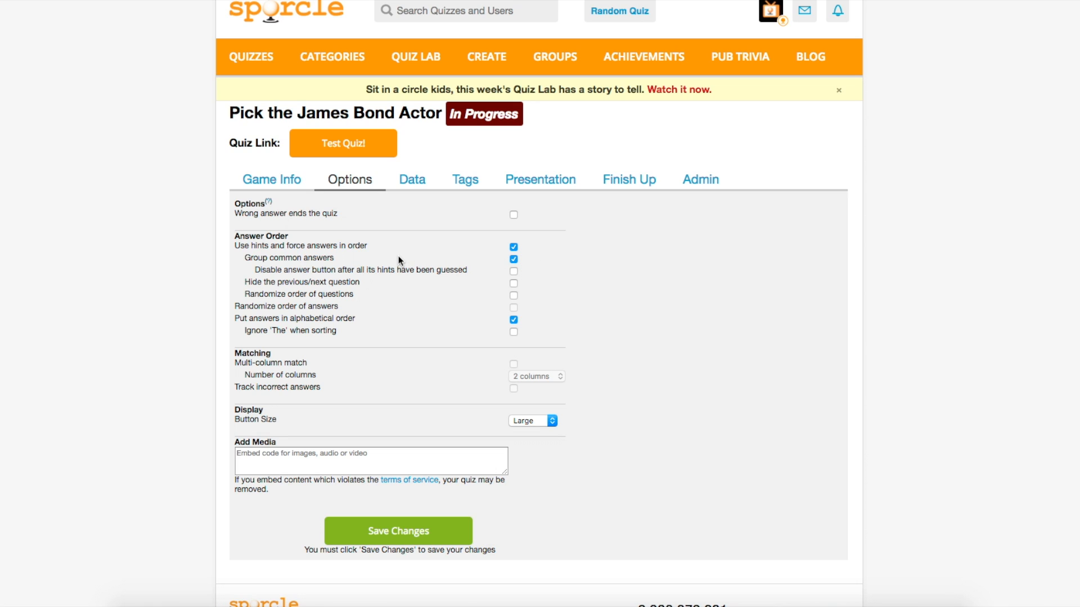
mouse_move(345, 243)
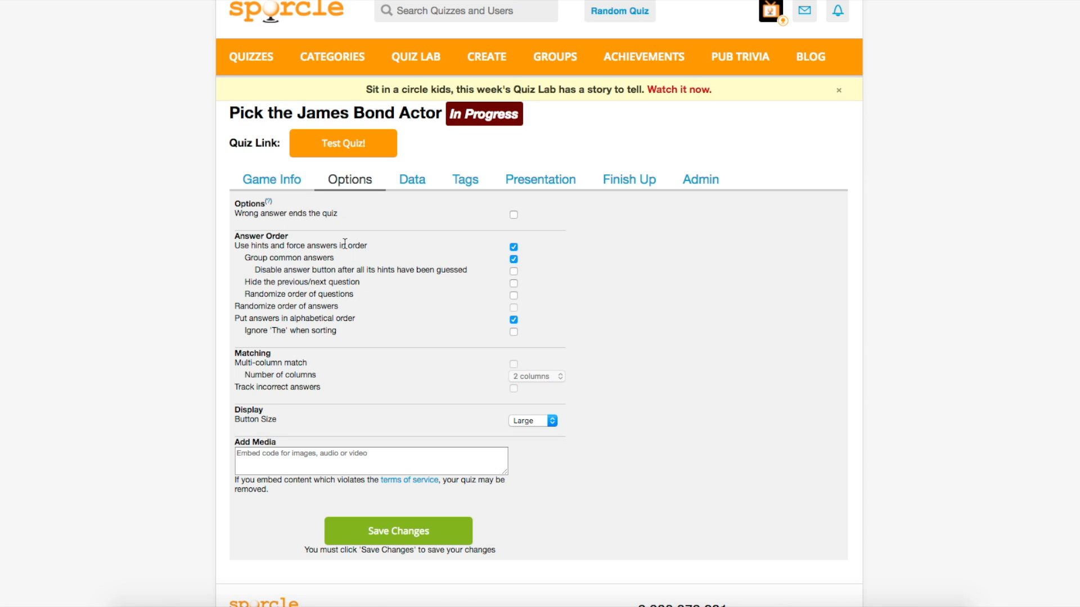
mouse_move(364, 260)
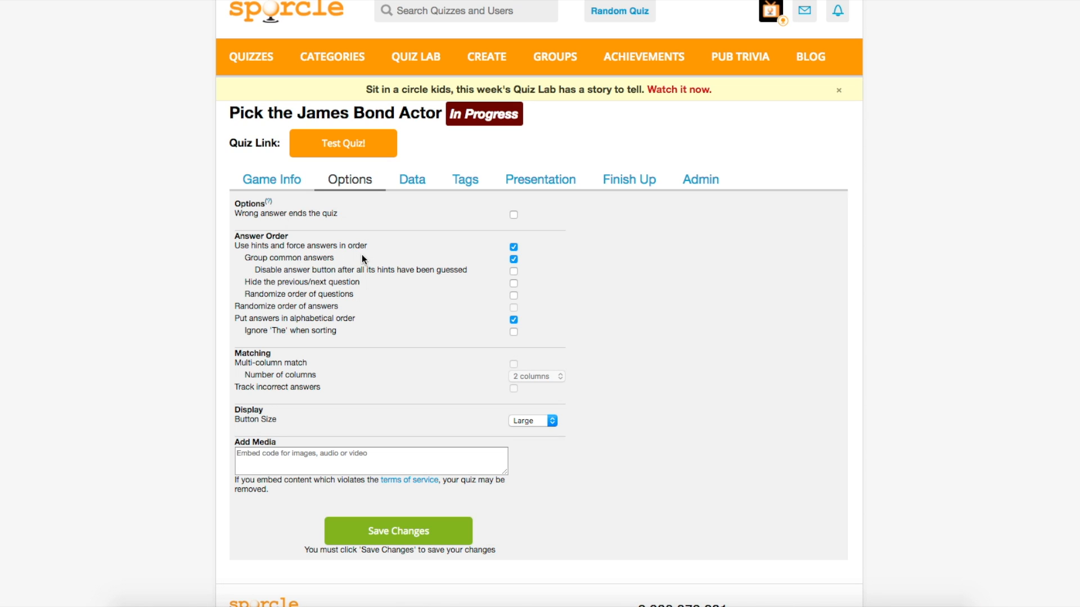
left_click(513, 259)
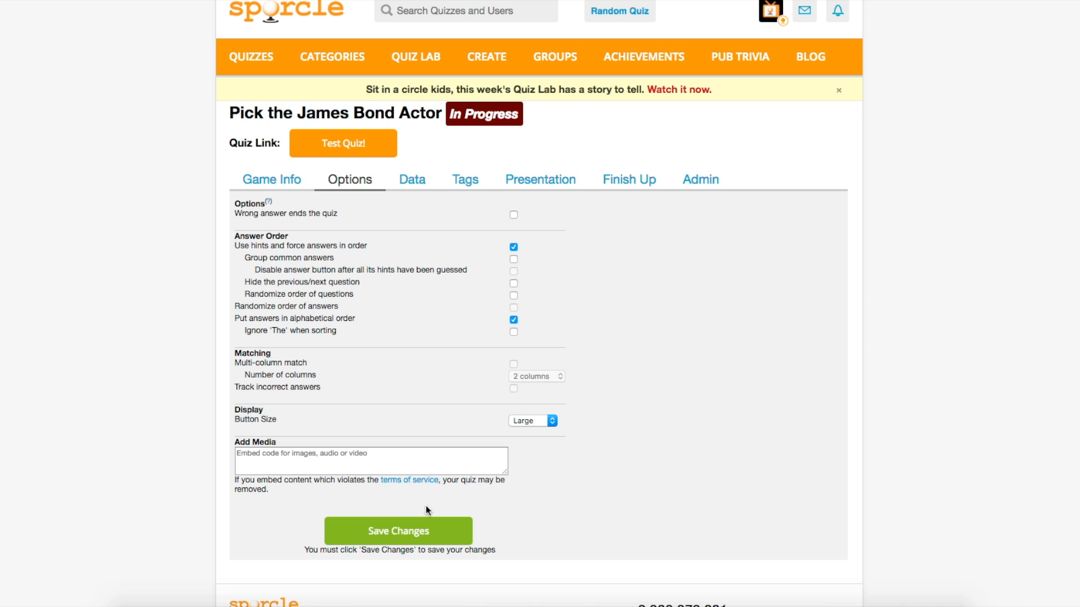
left_click(271, 179)
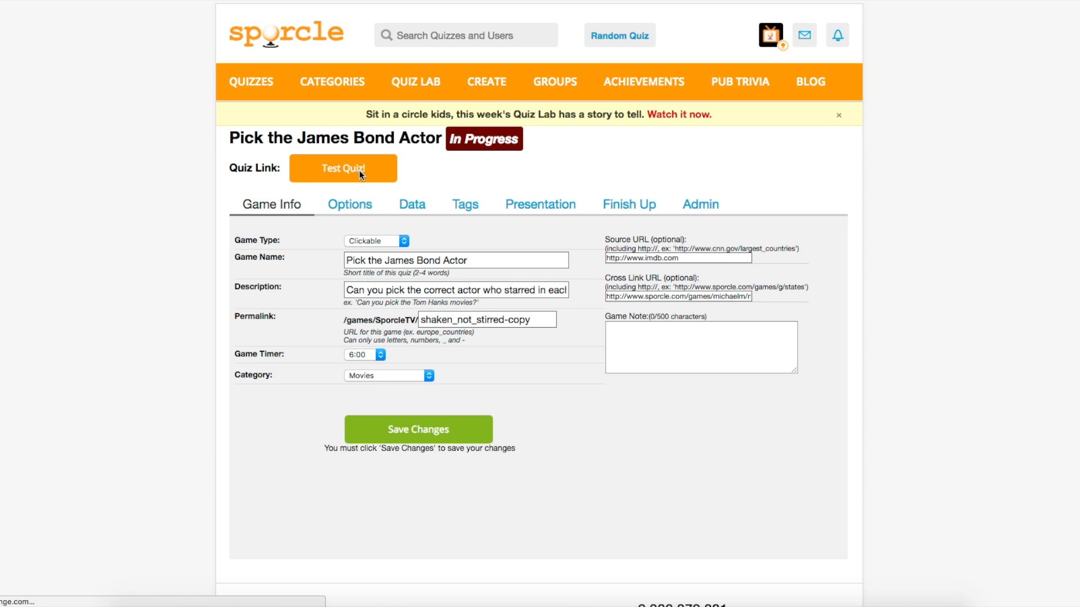
left_click(342, 168)
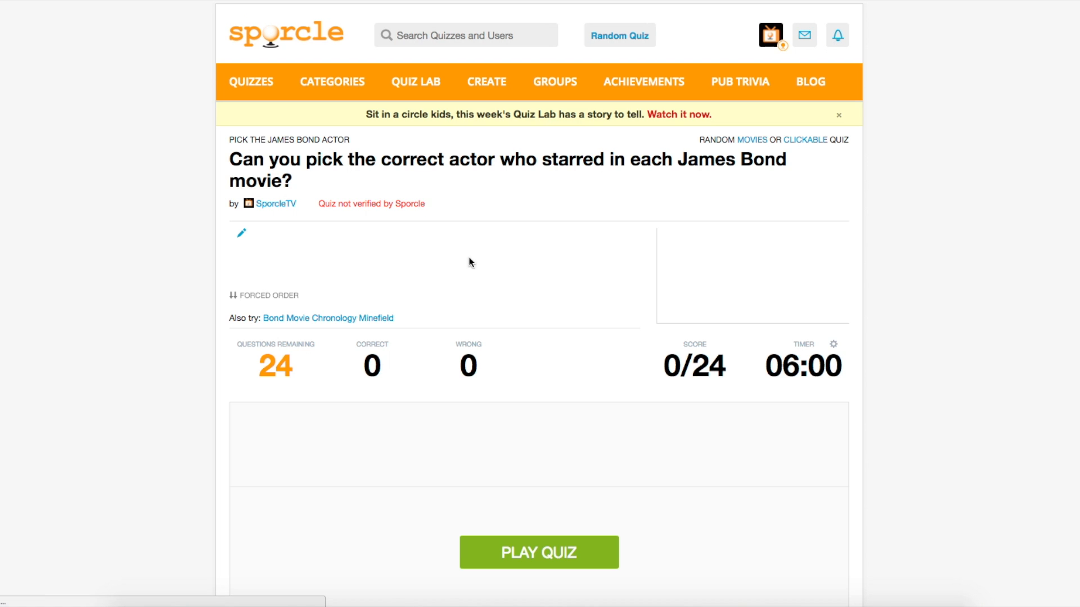
left_click(539, 551)
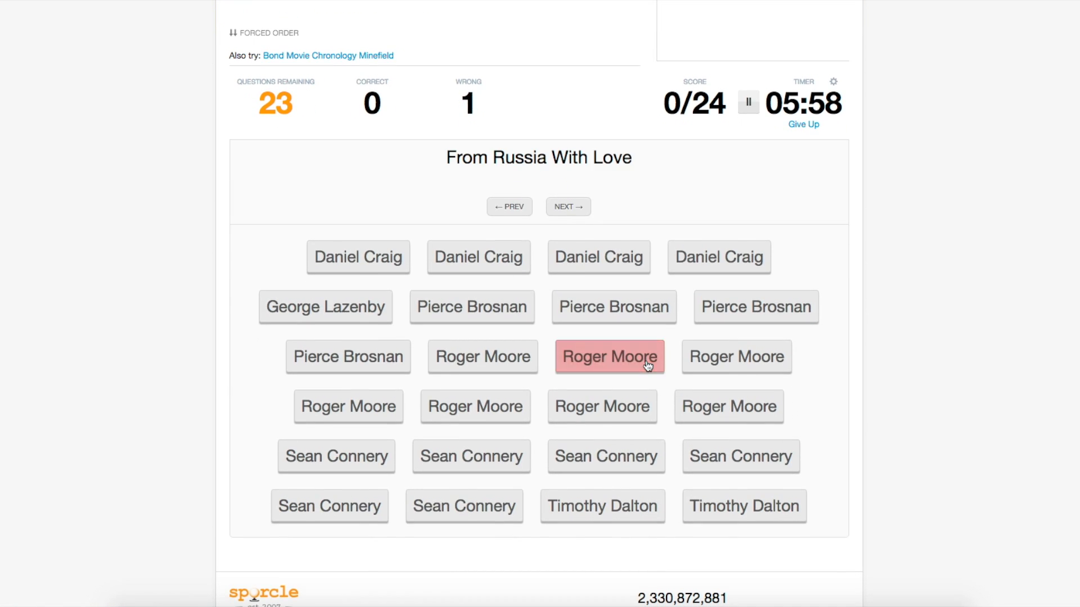
left_click(610, 357)
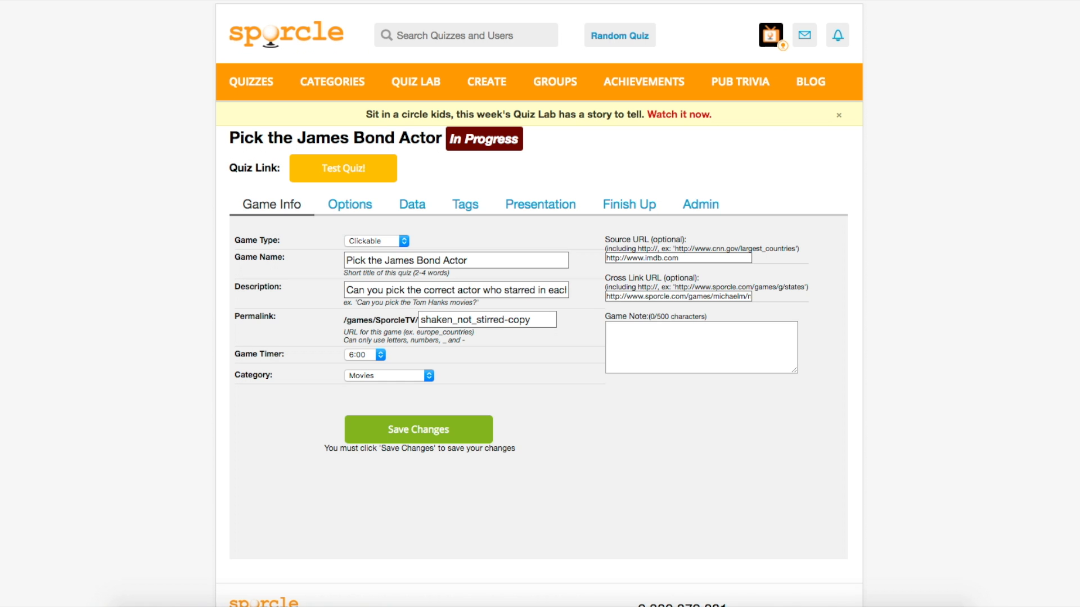
Enable 'Group common answers' and 'Disable answer button after all its hints have been guessed'
left_click(350, 204)
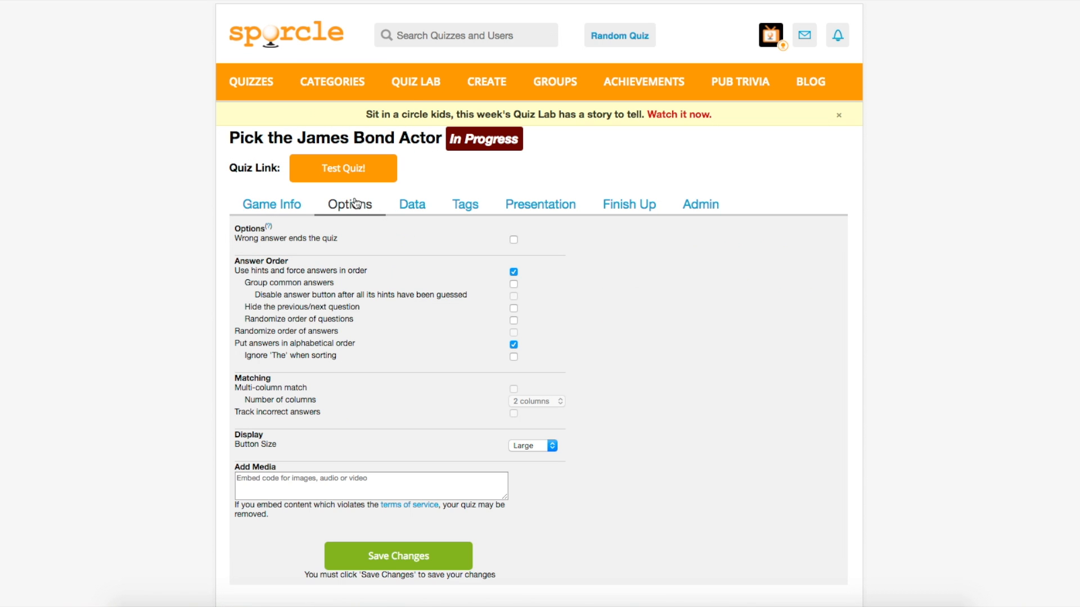
left_click(513, 283)
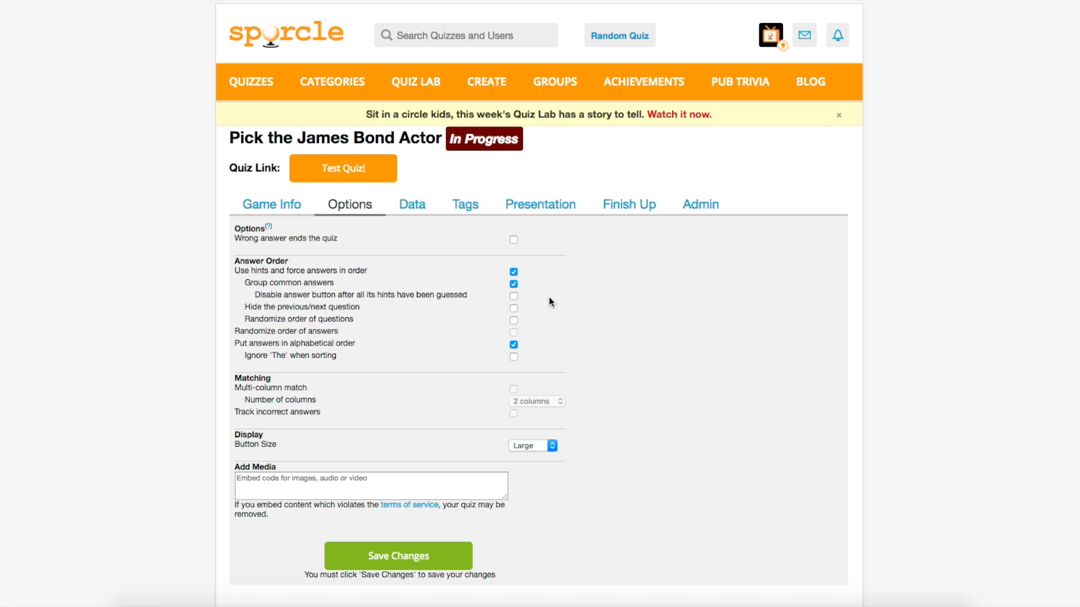
mouse_move(522, 305)
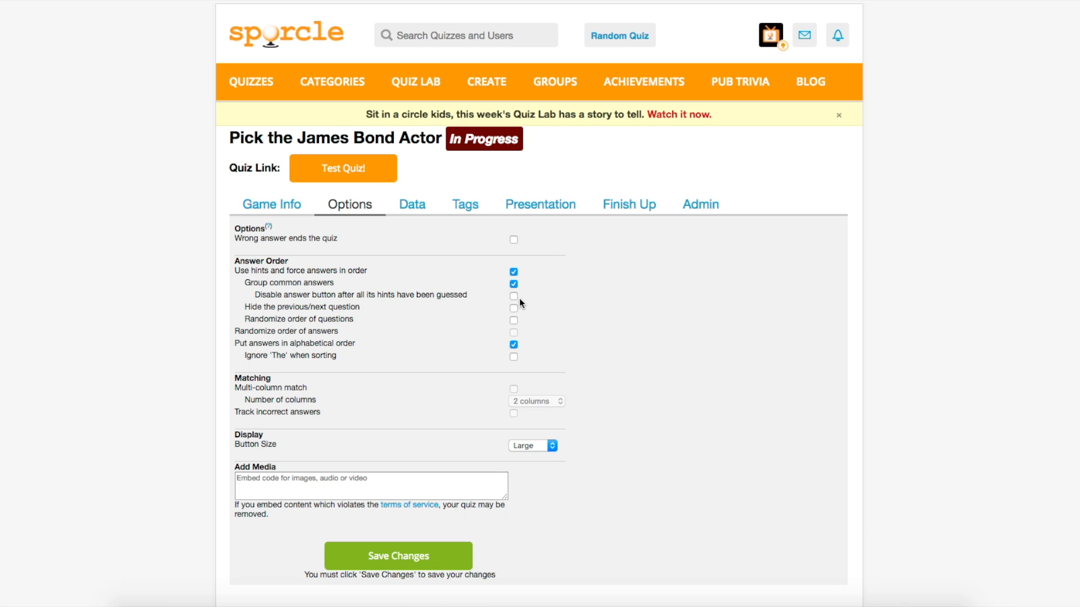
left_click(513, 295)
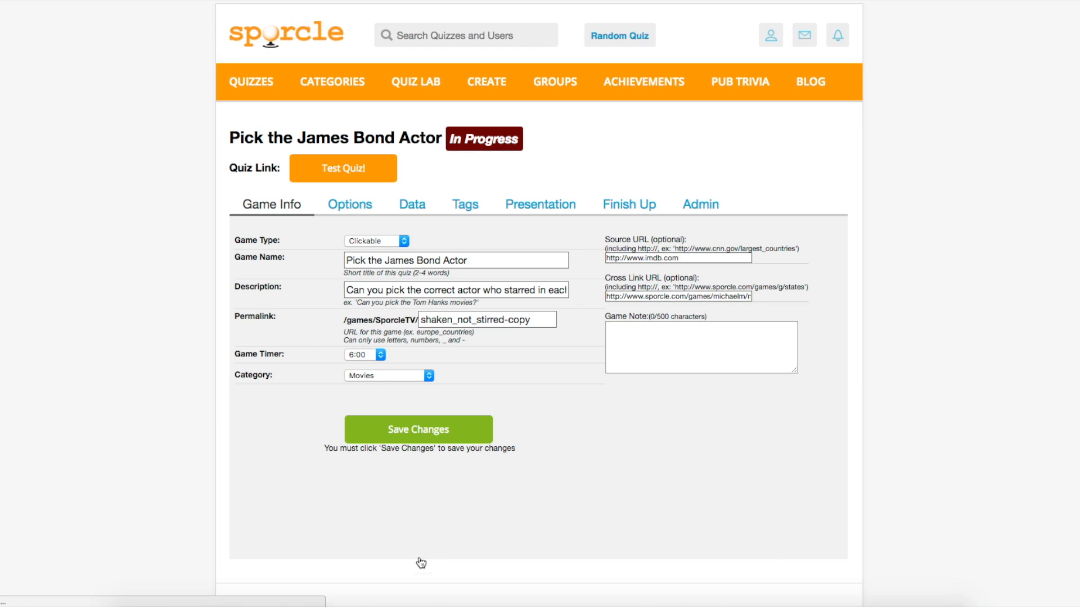
Test-play the quiz and submit actor guesses such as Pierce Brosnan
left_click(343, 168)
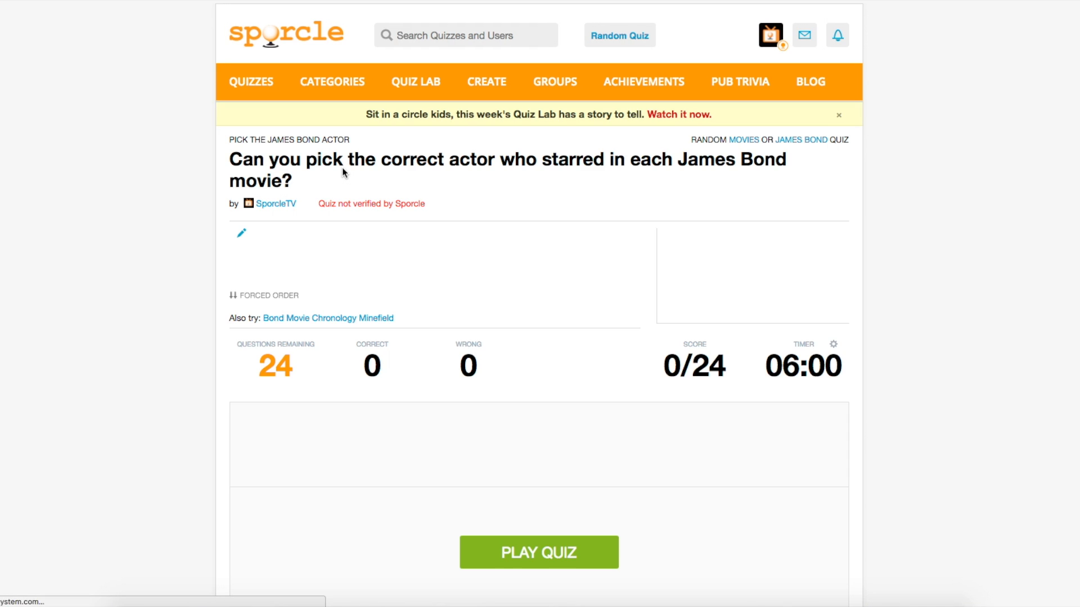
left_click(539, 552)
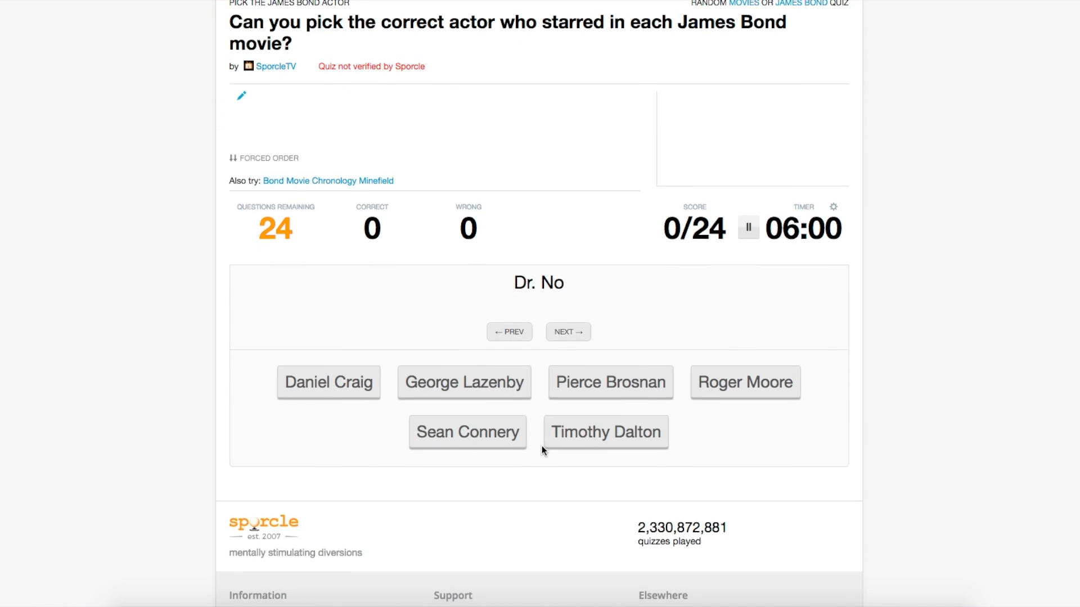
left_click(609, 382)
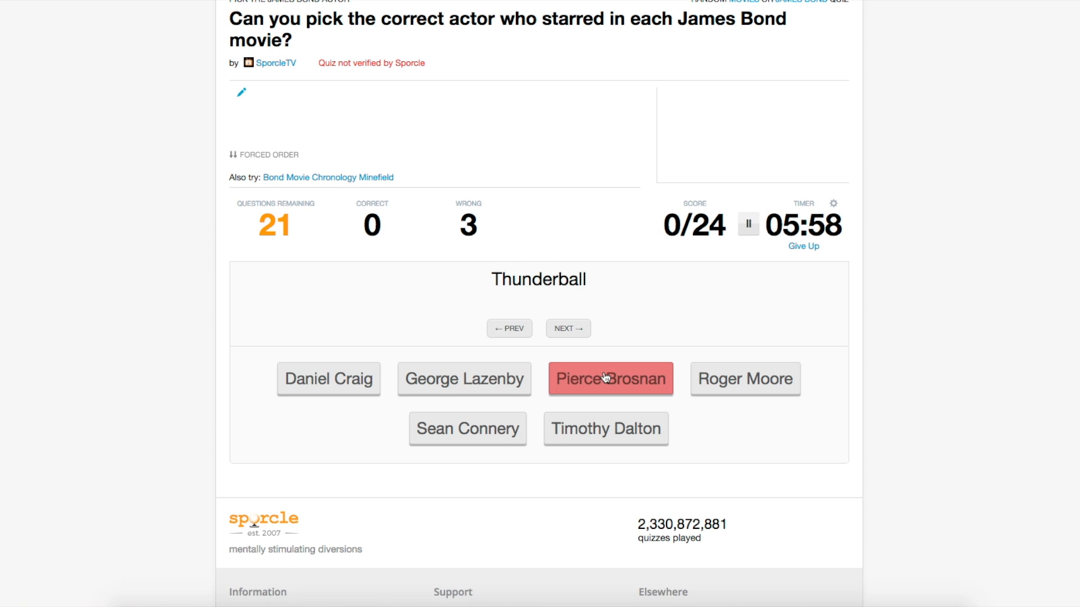
left_click(610, 378)
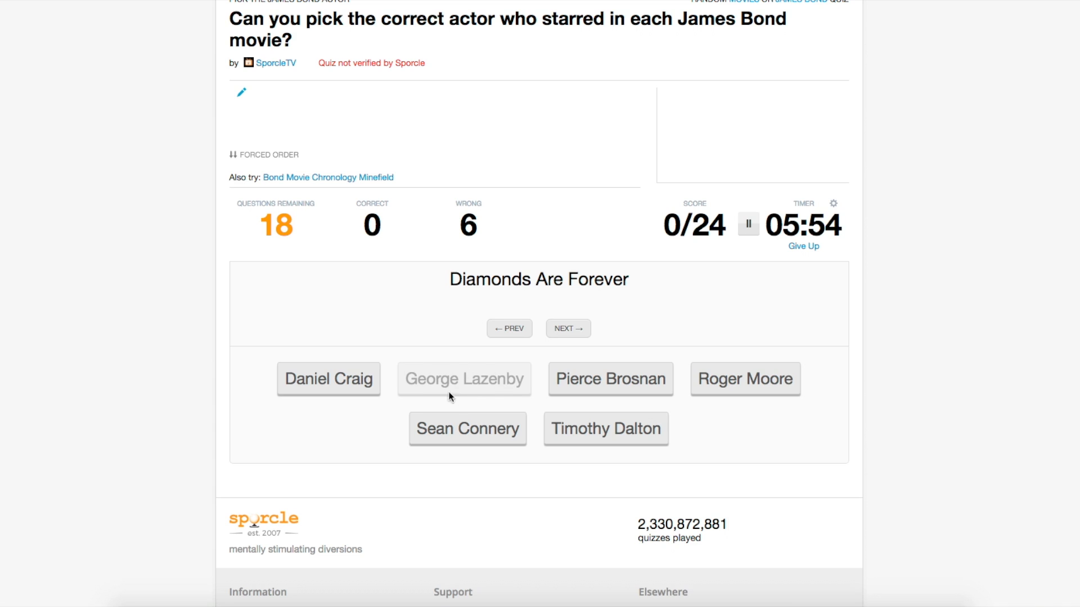
mouse_move(488, 401)
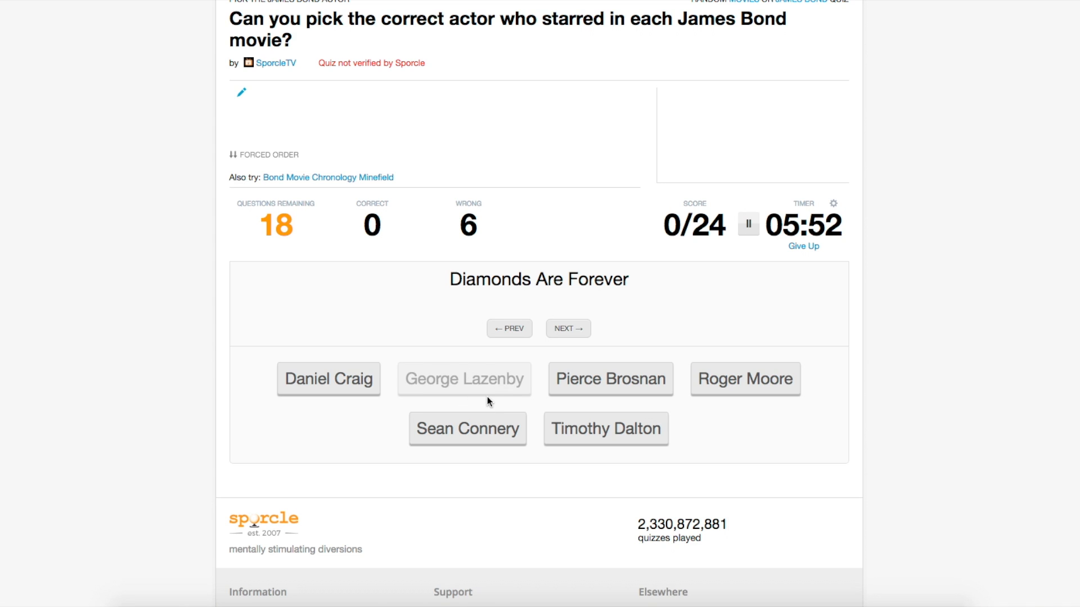